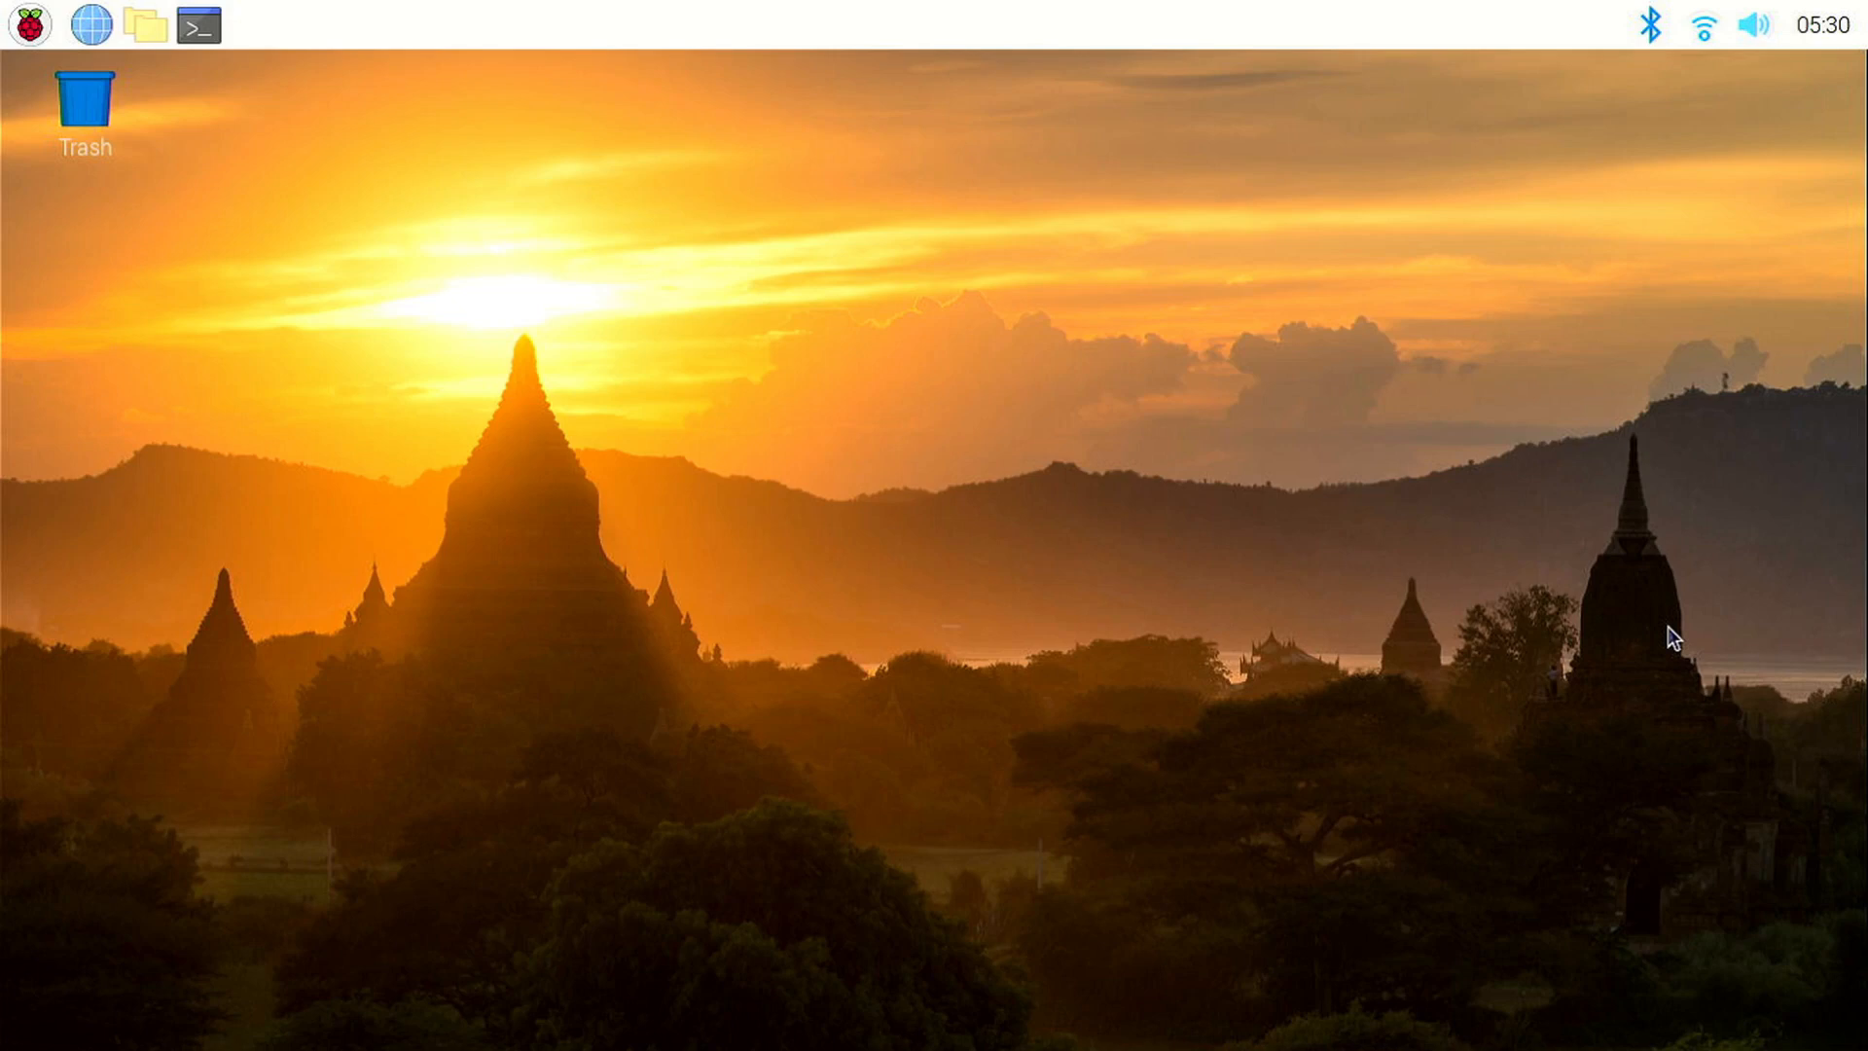
pyautogui.moveTo(91, 27)
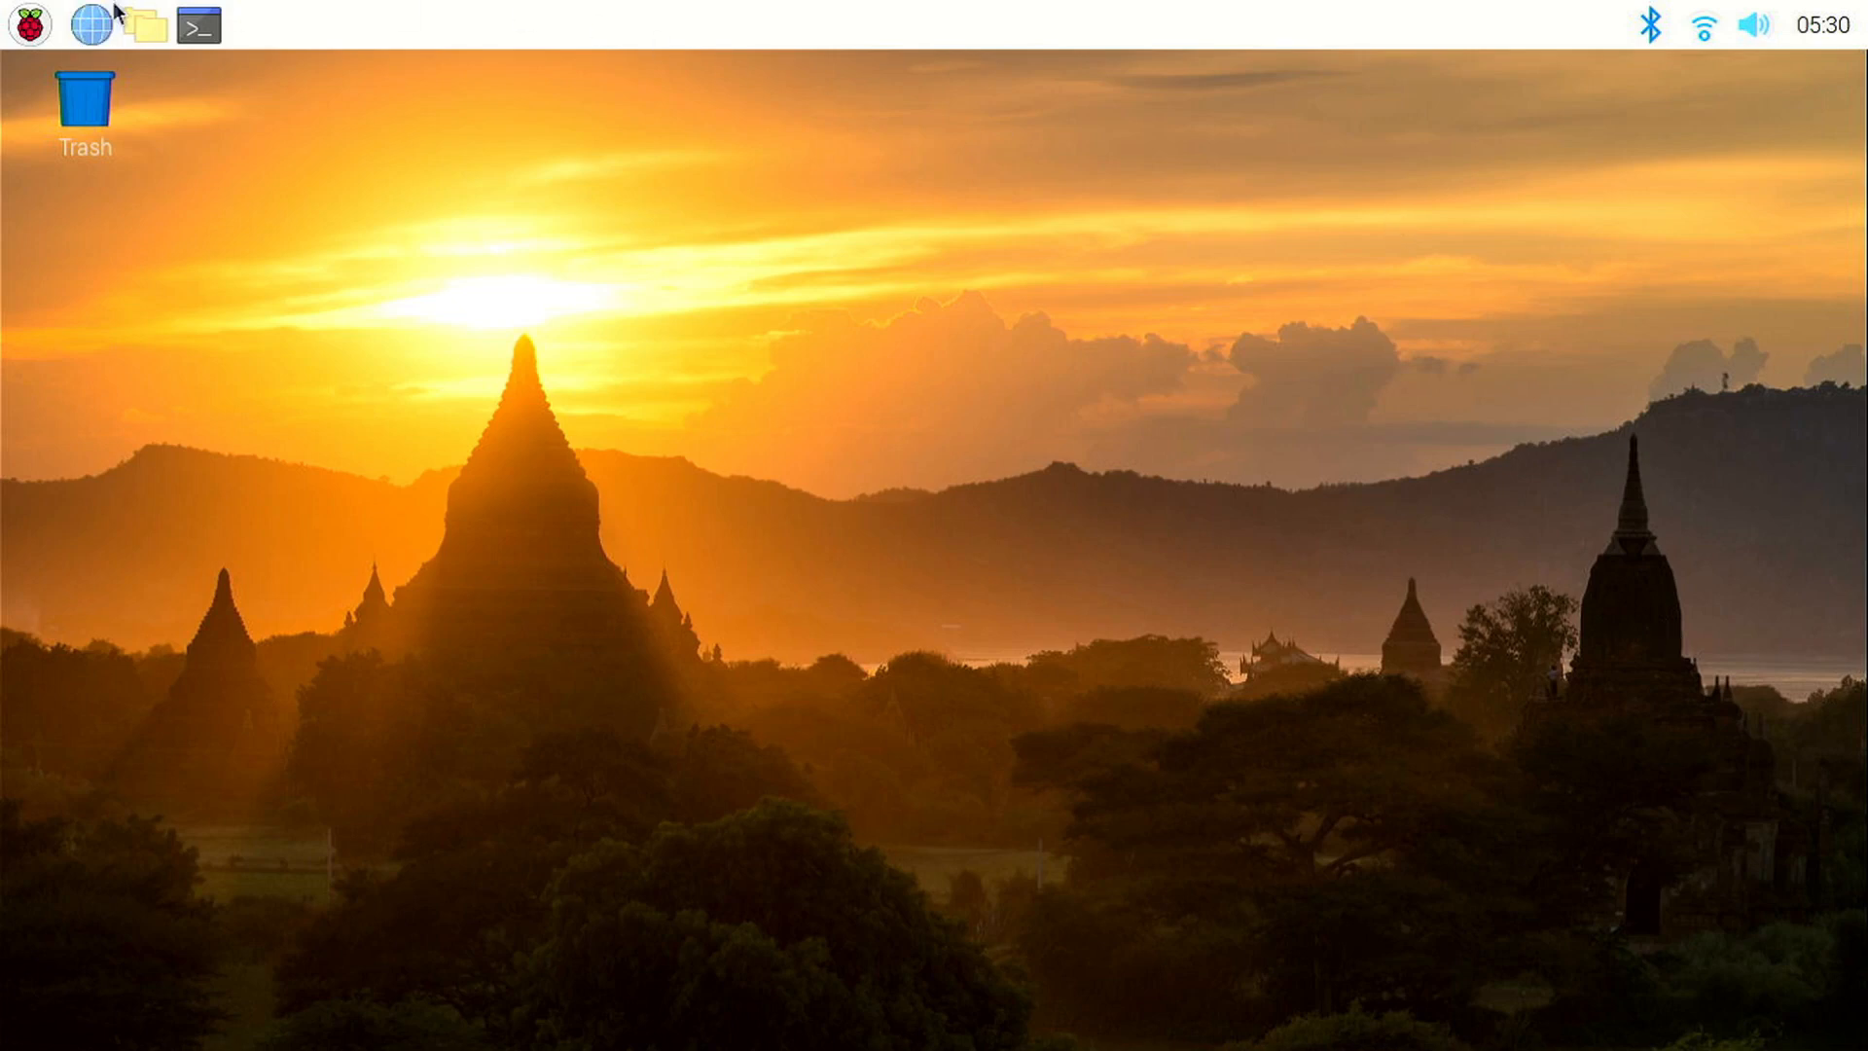
# Step: Run the wget RPIJetBrainIDEsInstaller script in LXTerminal to install PyCharm 2020.3.3, then close it
pyautogui.click(196, 25)
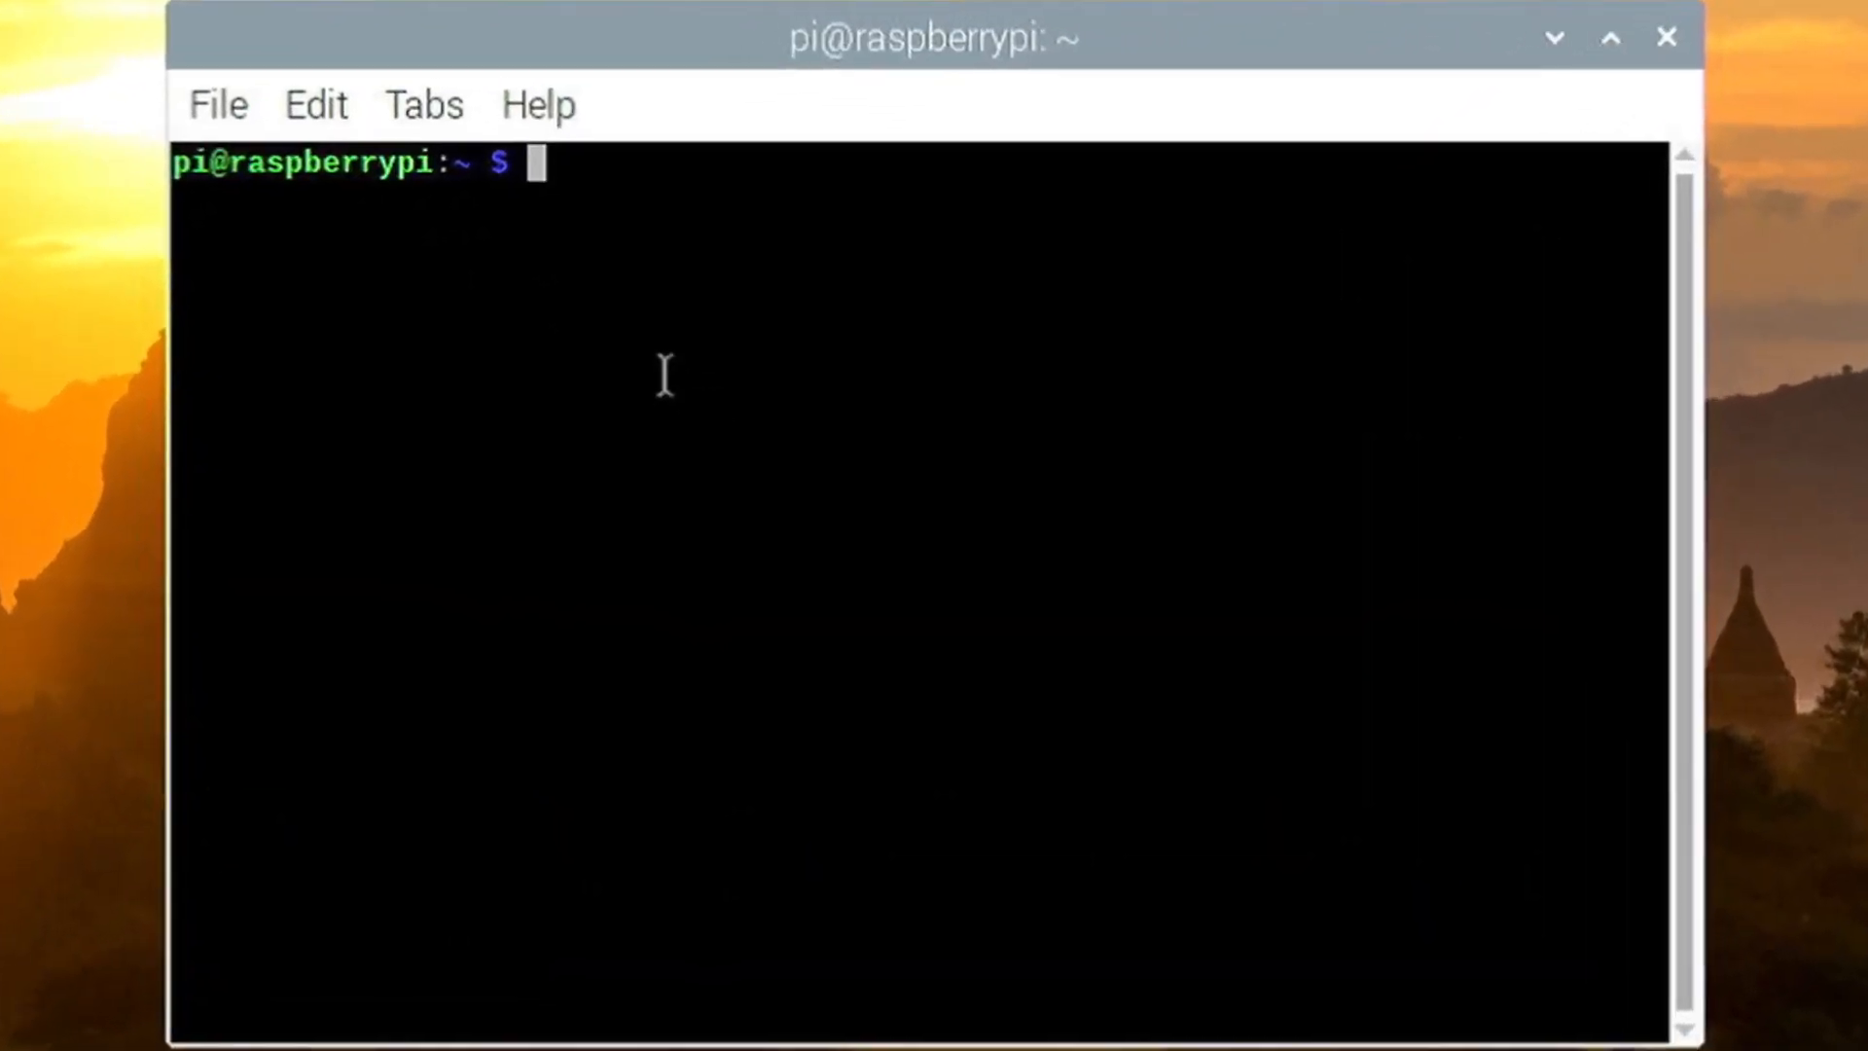
pyautogui.write('wget -qO- https://raw.githubusercontent.com/techcoder20/RPIJetBrainIDEsInstaller/main/InstallPyCharm.sh | bash')
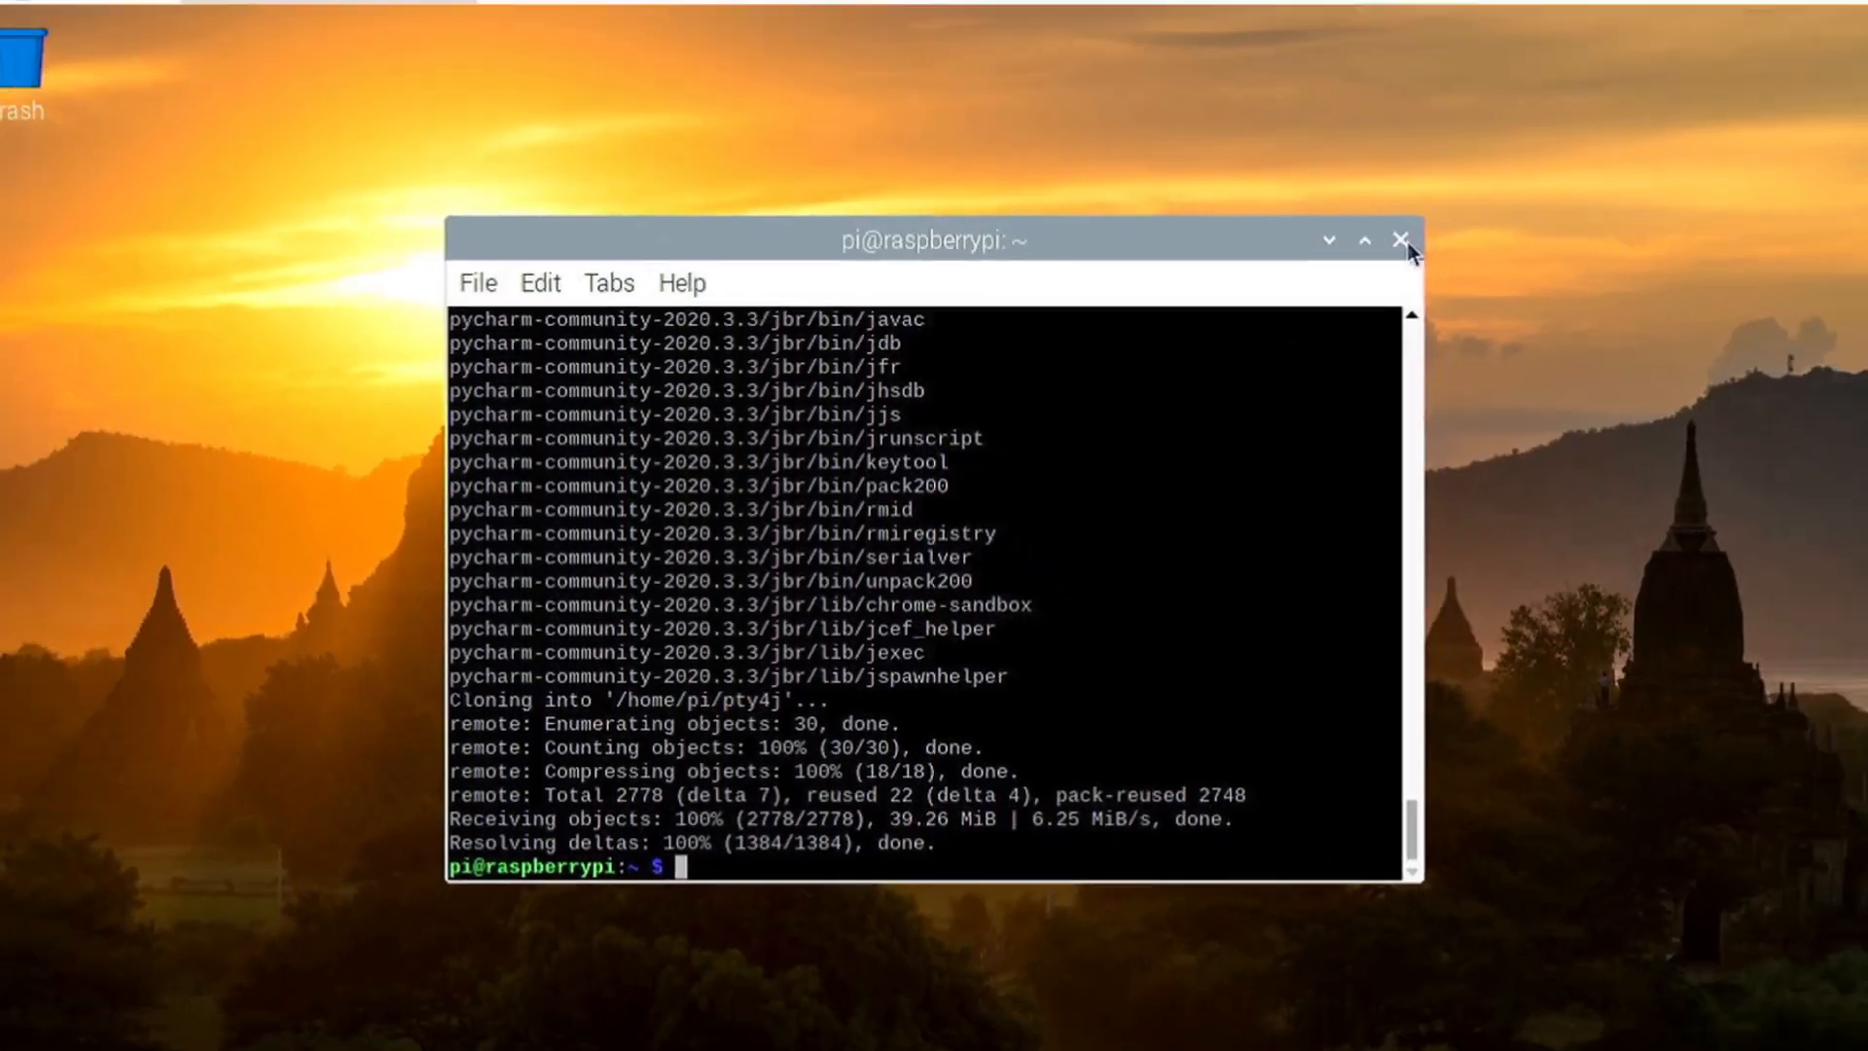
pyautogui.click(1403, 240)
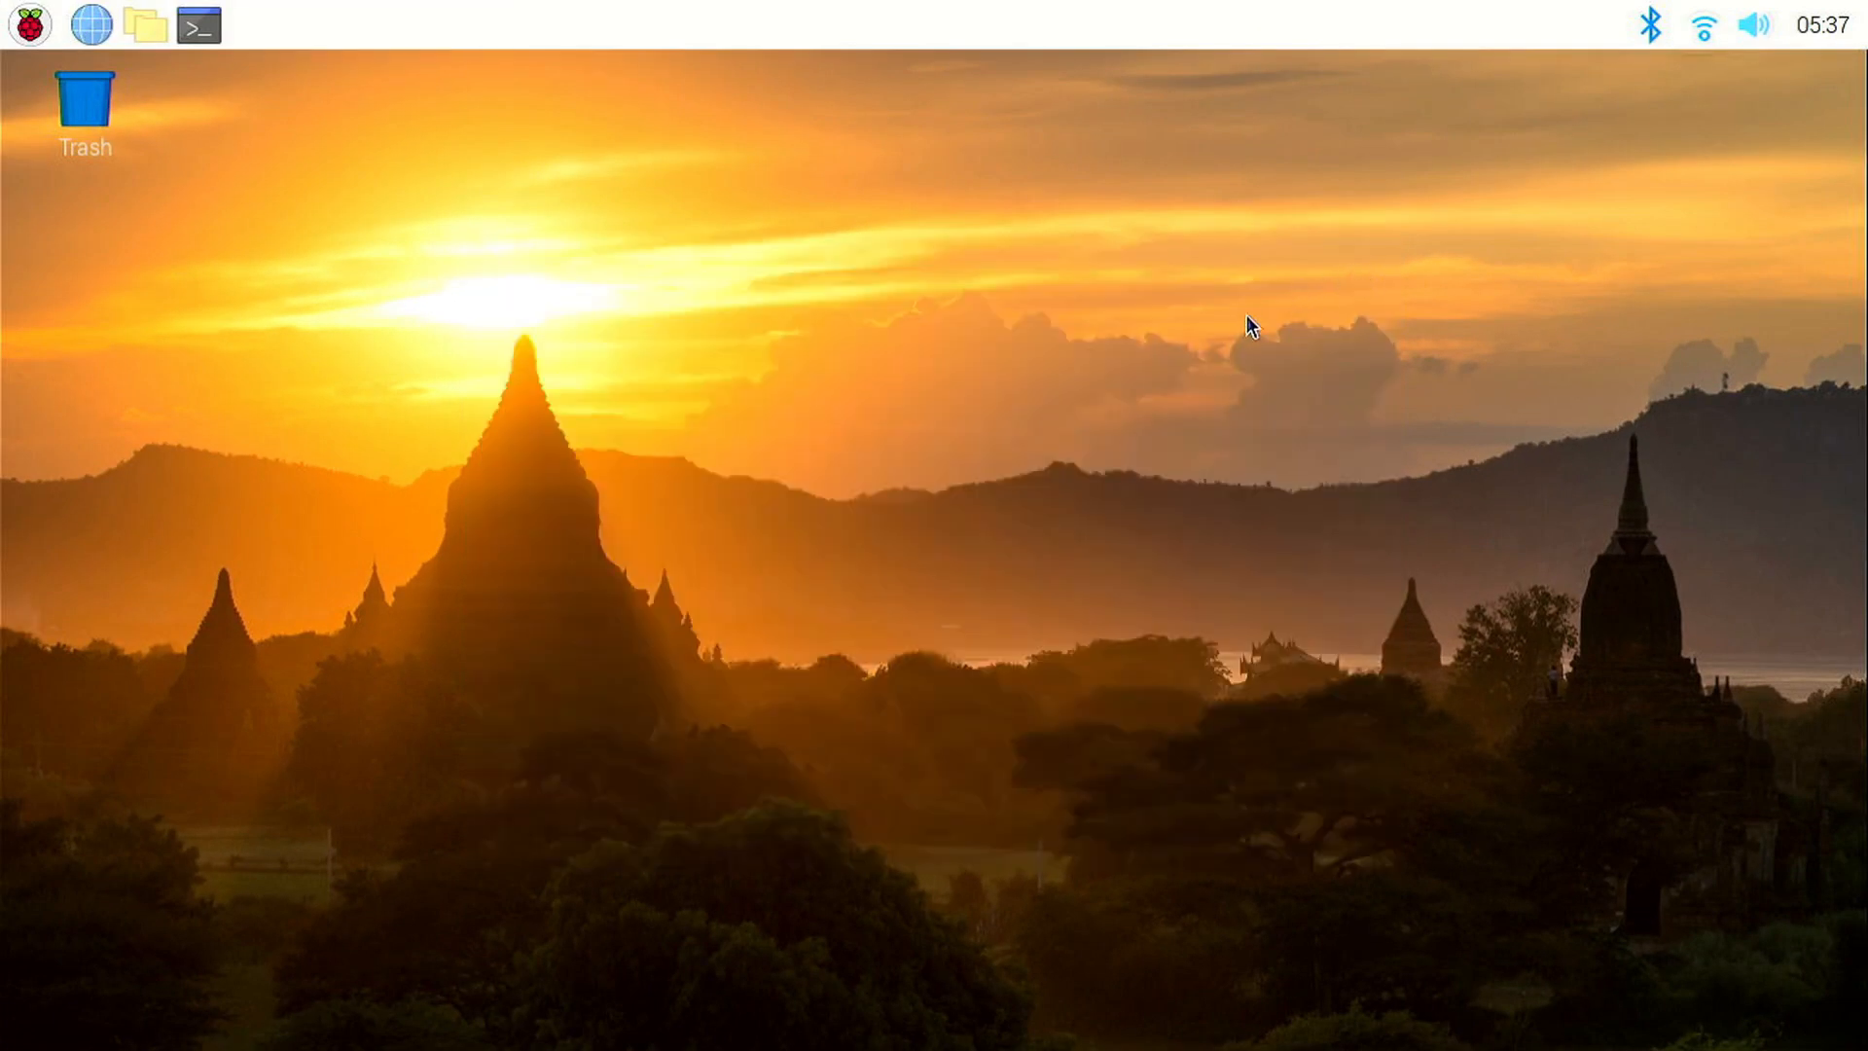
# Step: Open the Raspberry Pi applications menu to reach PyCharm Community Edition
pyautogui.click(21, 27)
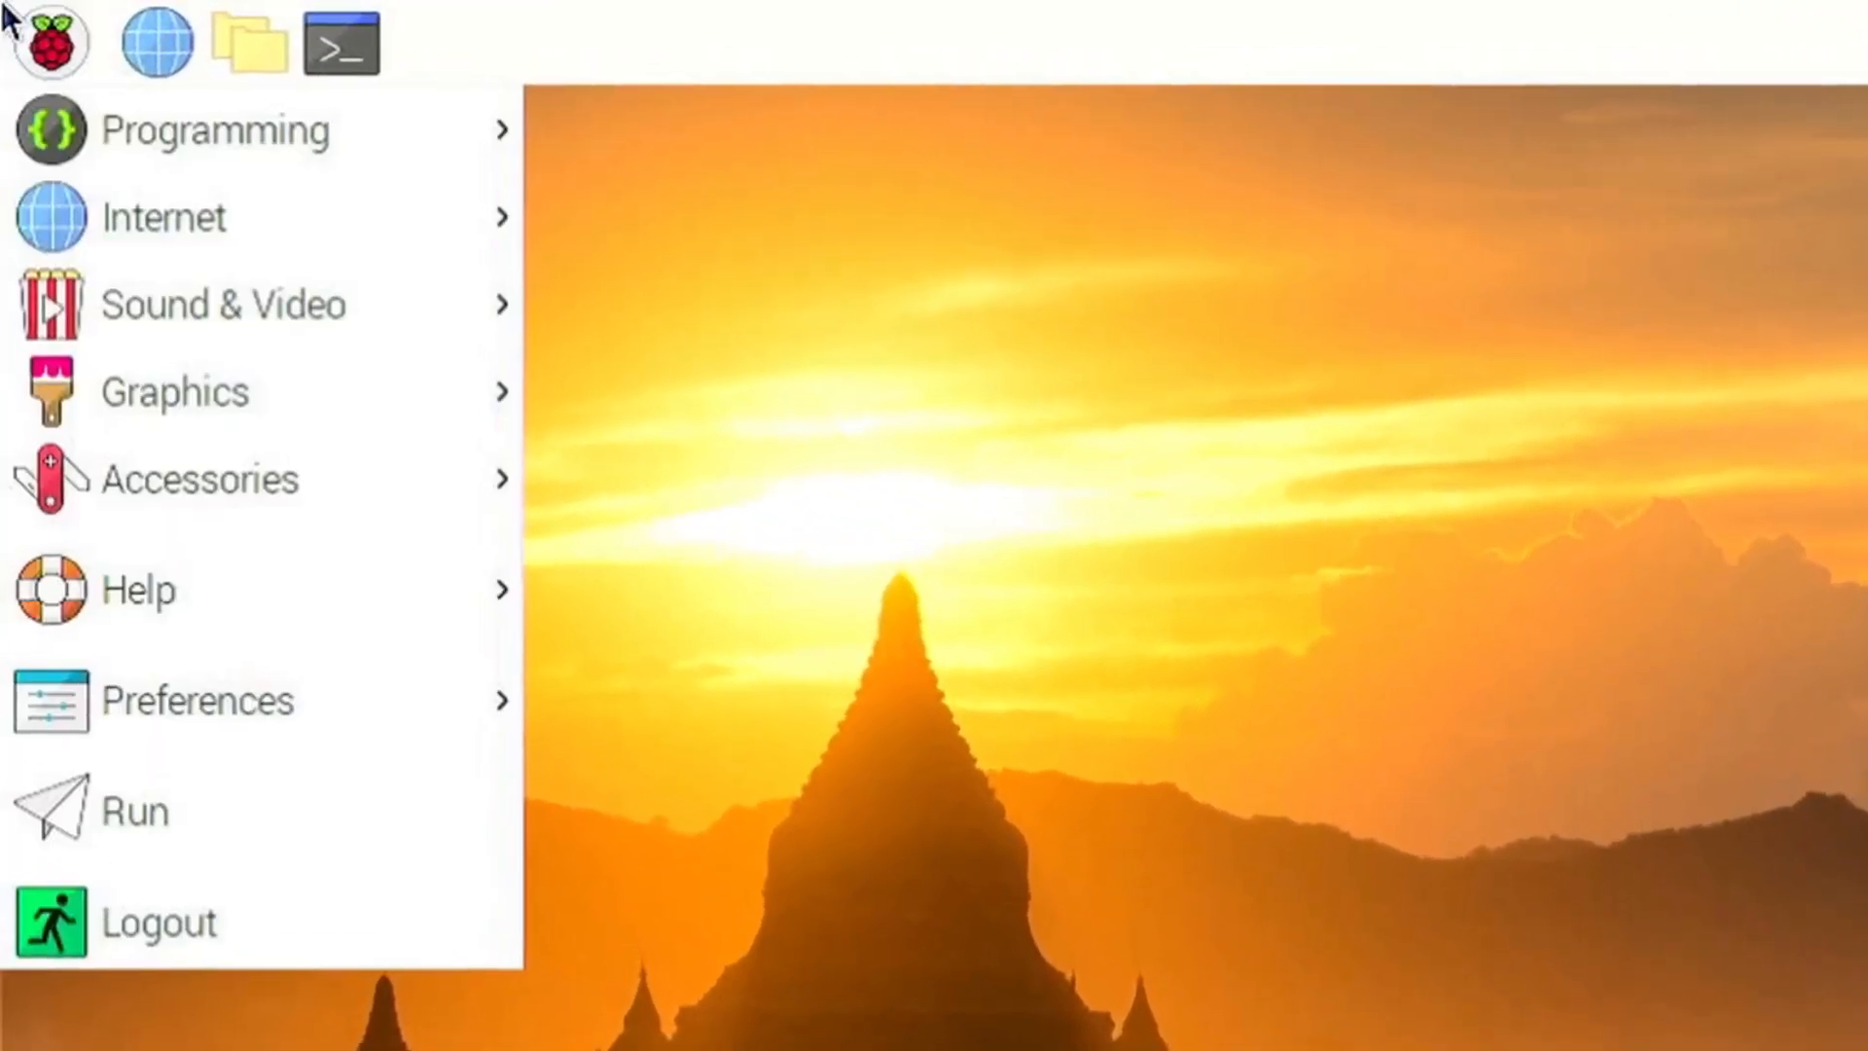
pyautogui.moveTo(215, 131)
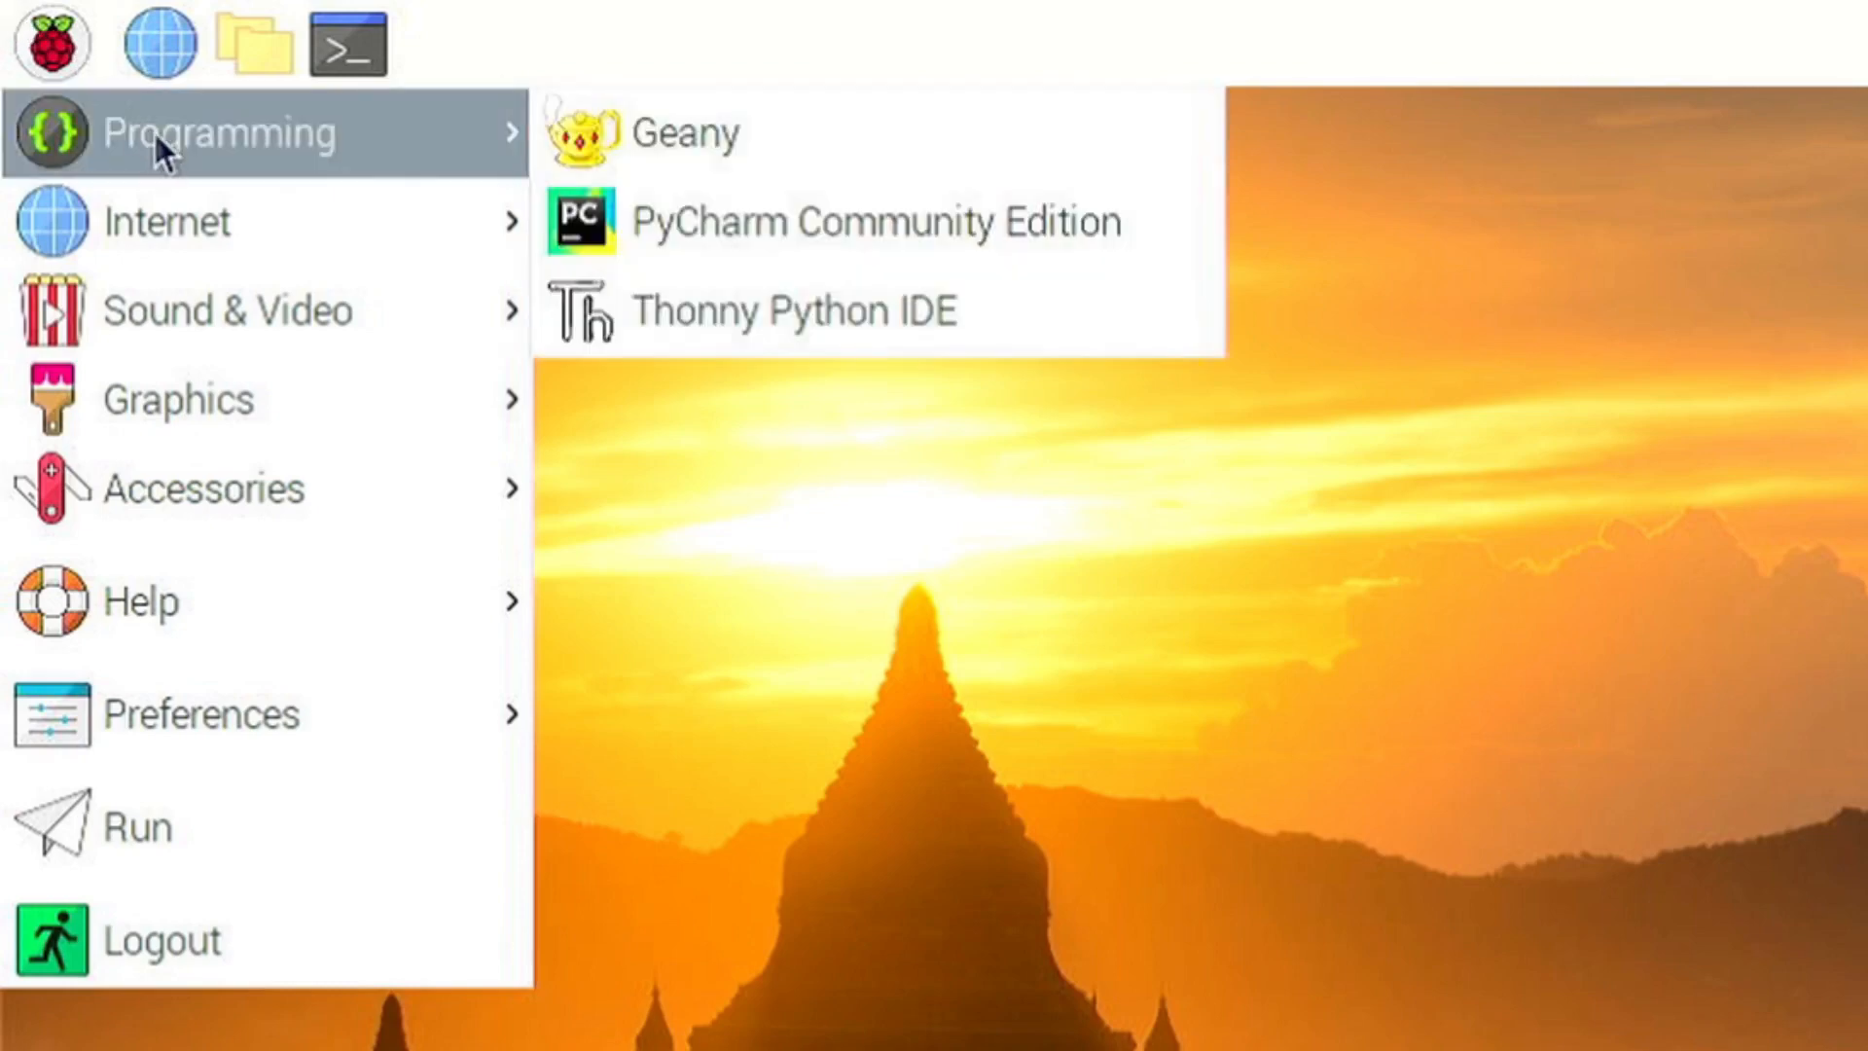
pyautogui.moveTo(643, 131)
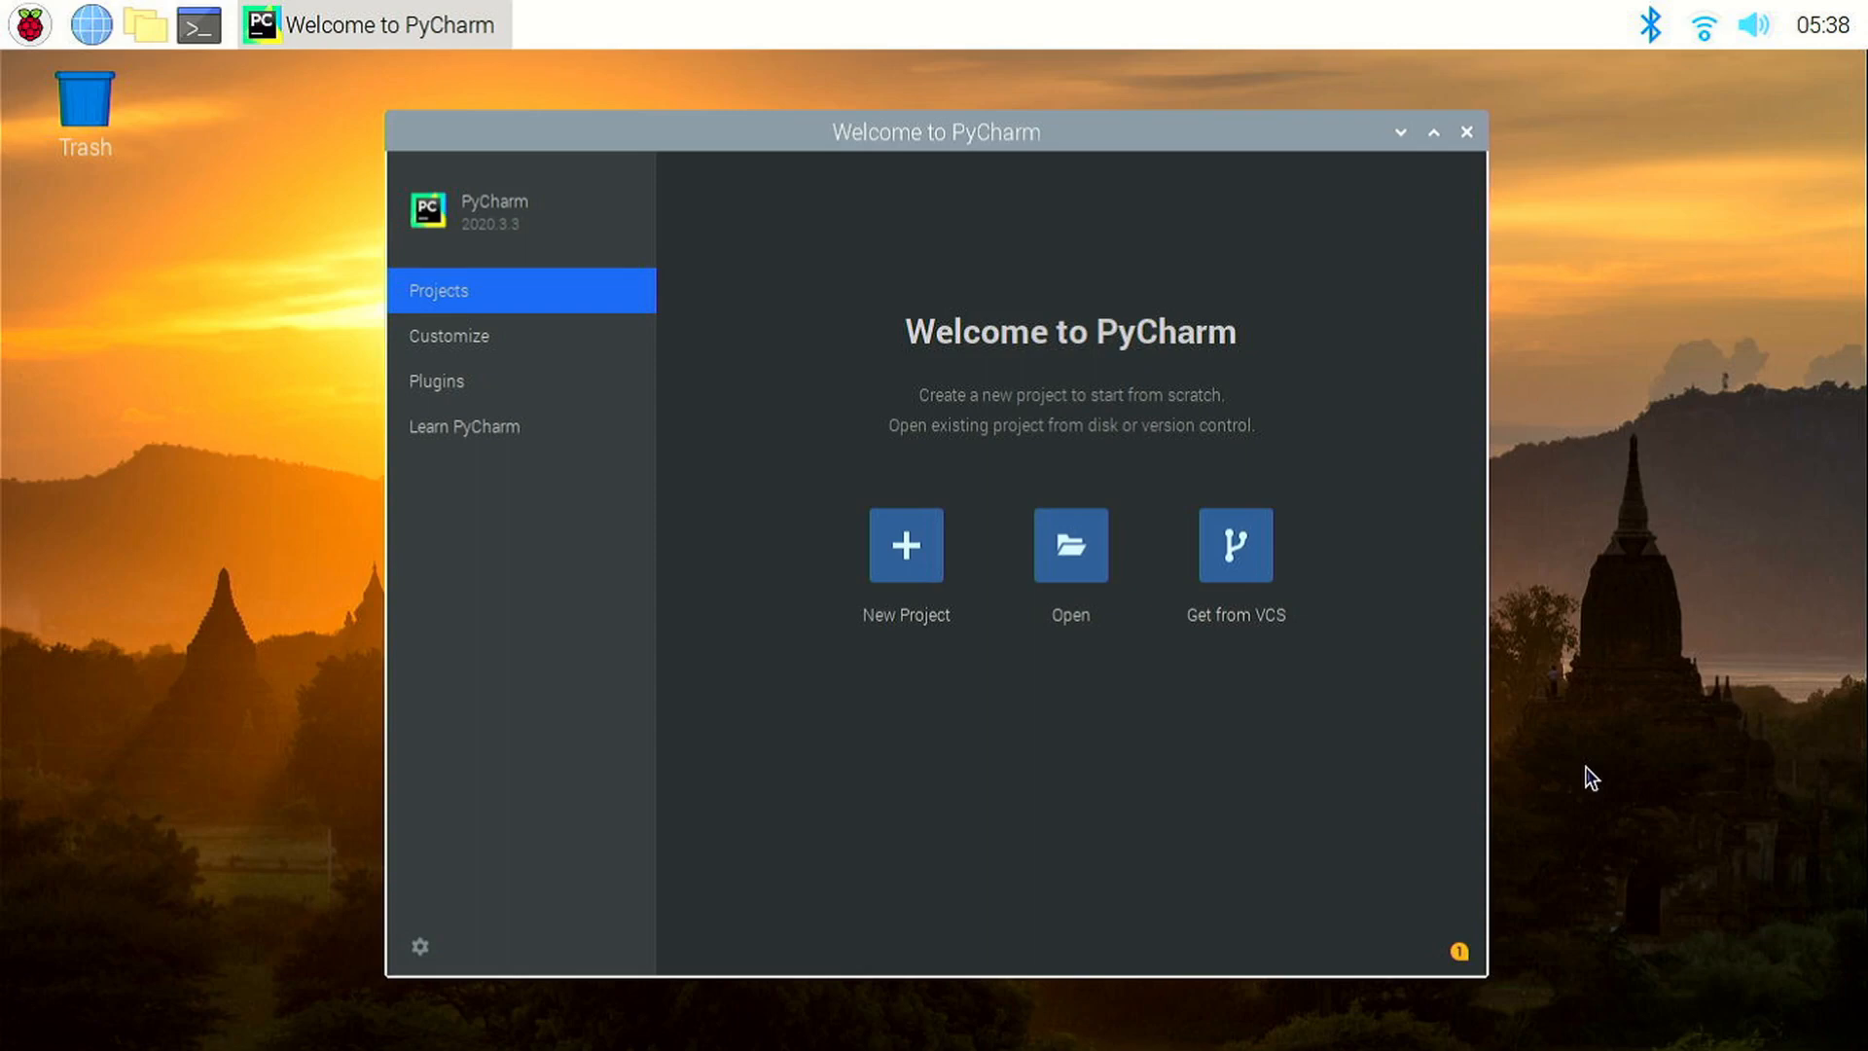
pyautogui.moveTo(941, 663)
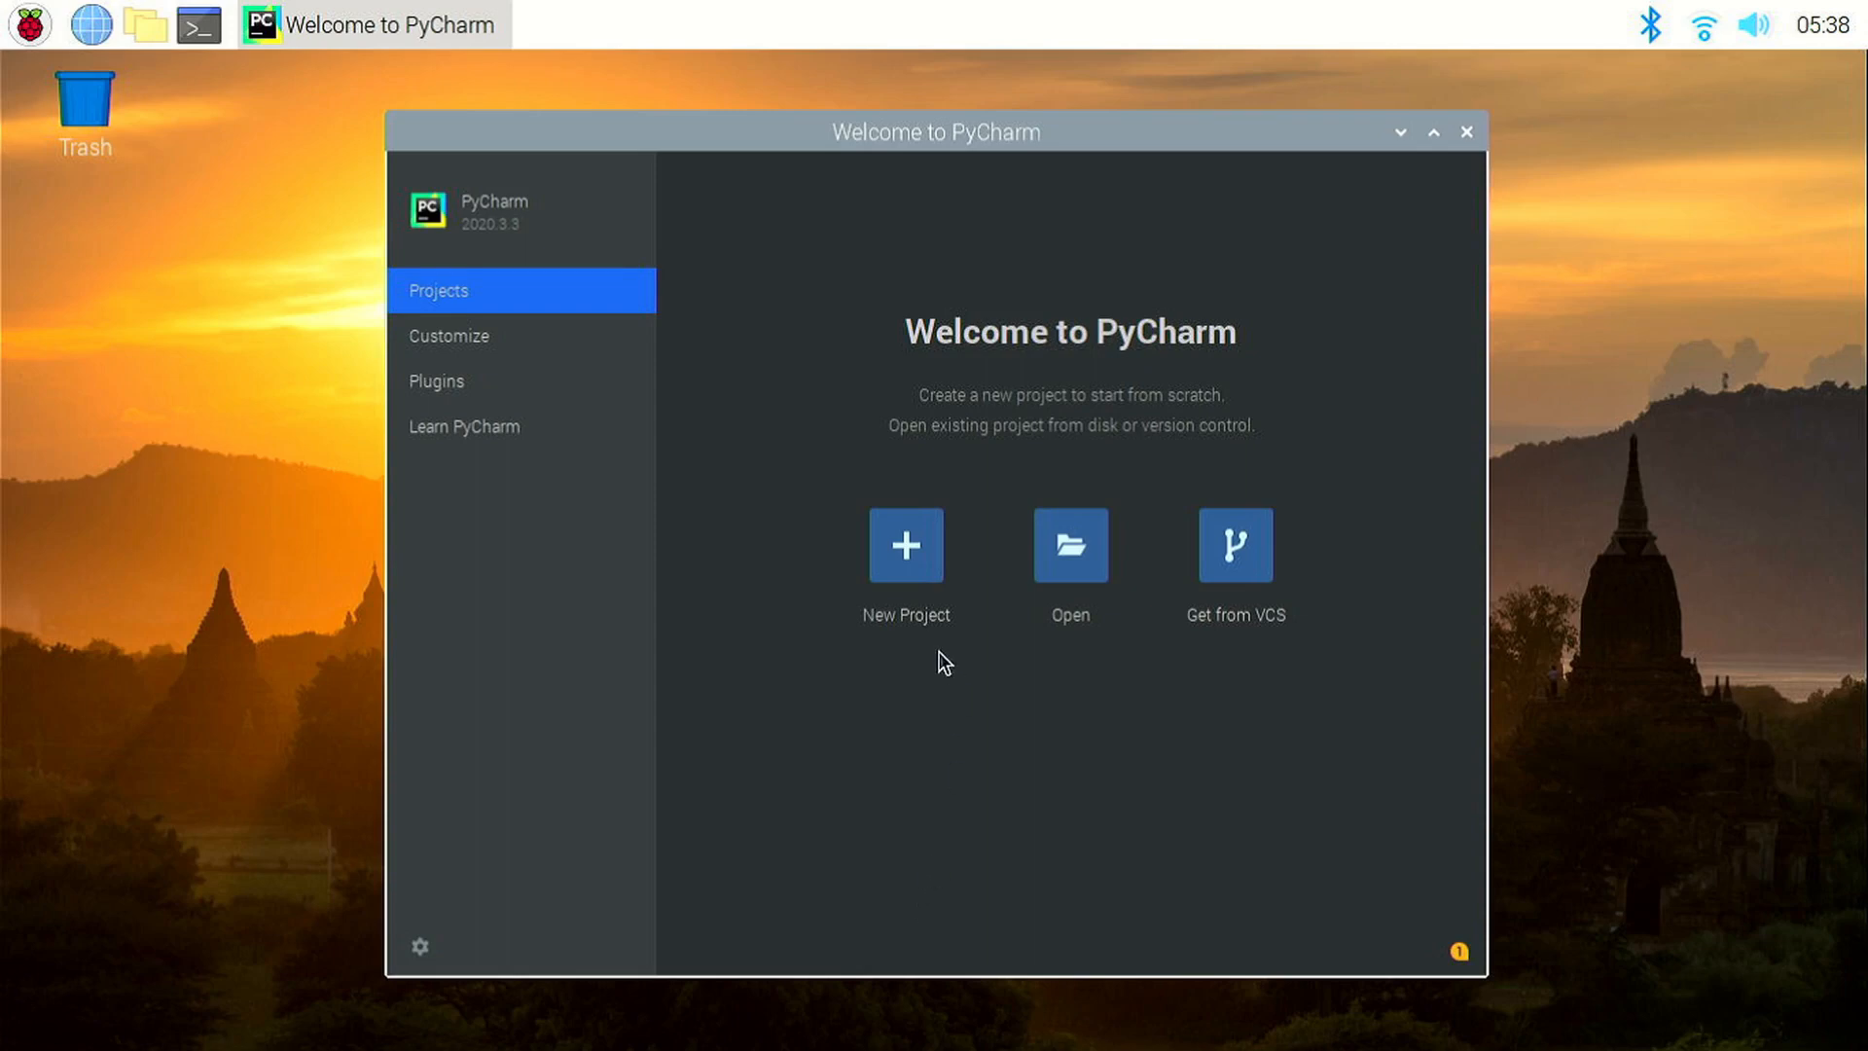
# Step: Create a new project named 'tutorial' using a Virtualenv with /usr/bin/python3.7
pyautogui.click(906, 546)
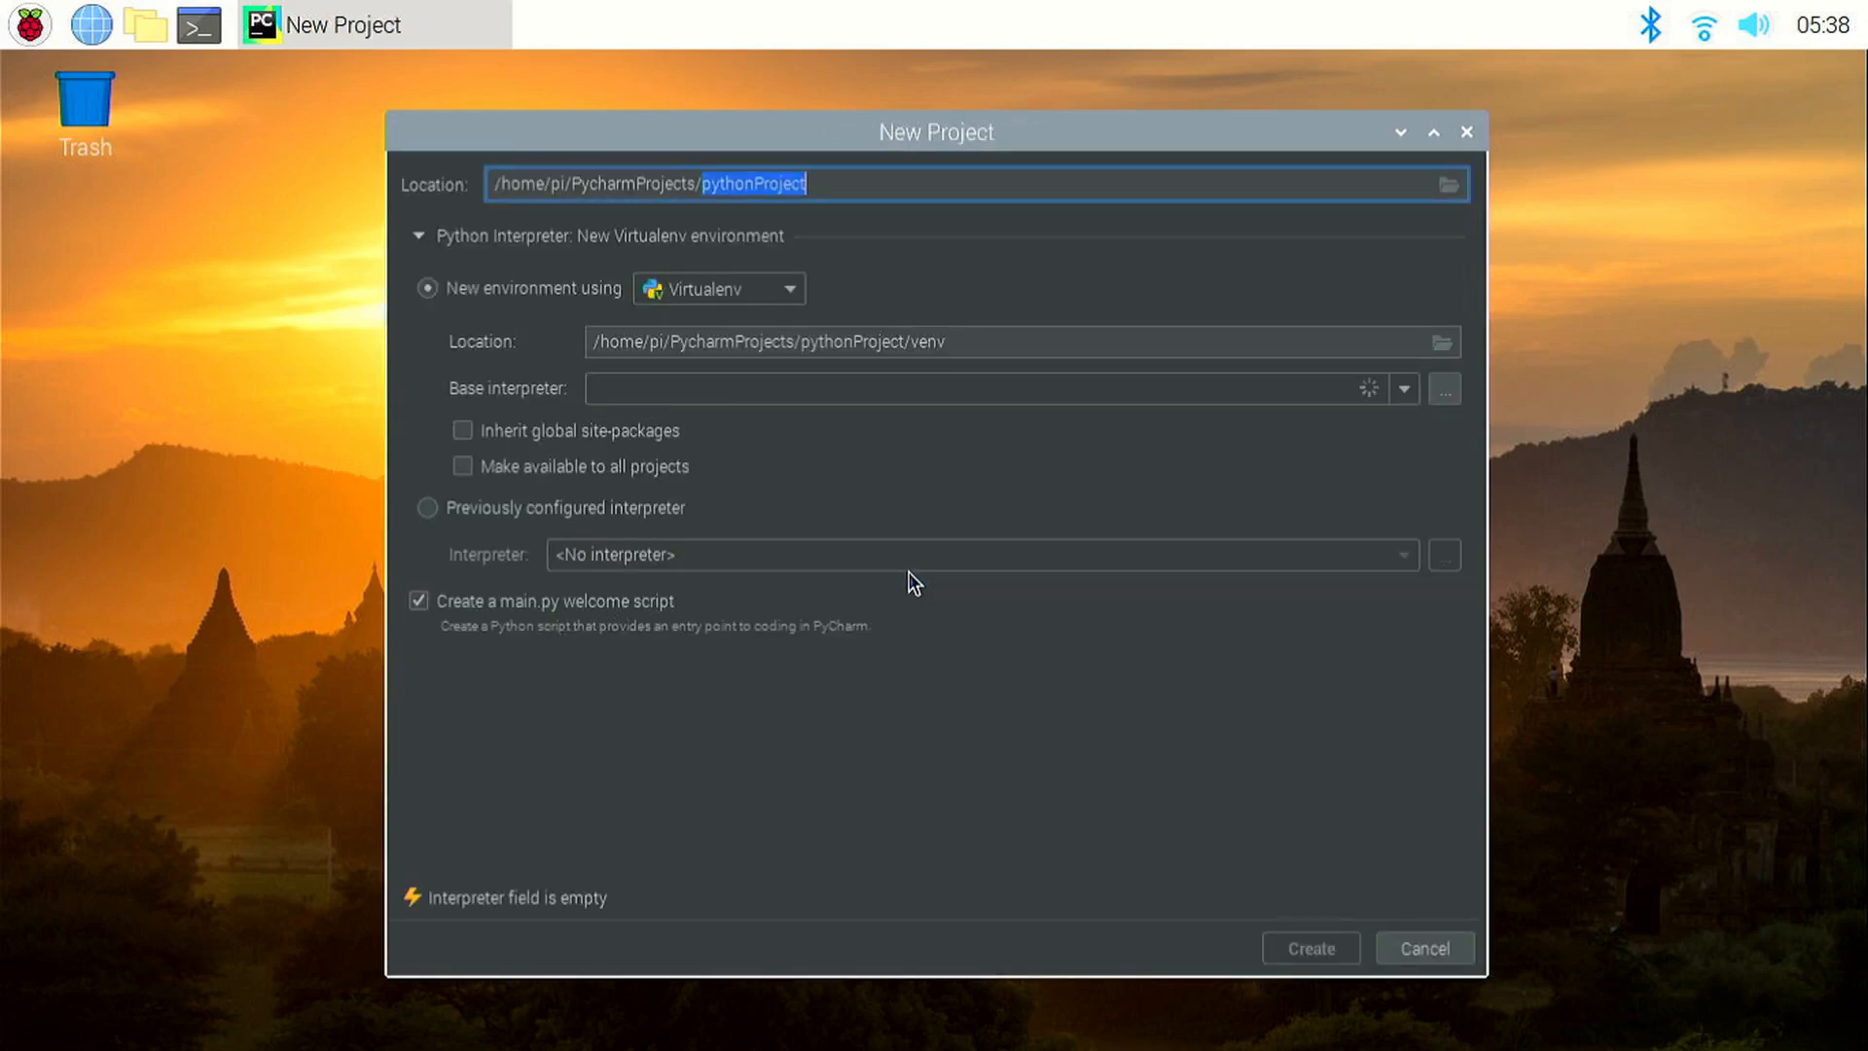
pyautogui.write('tutorial')
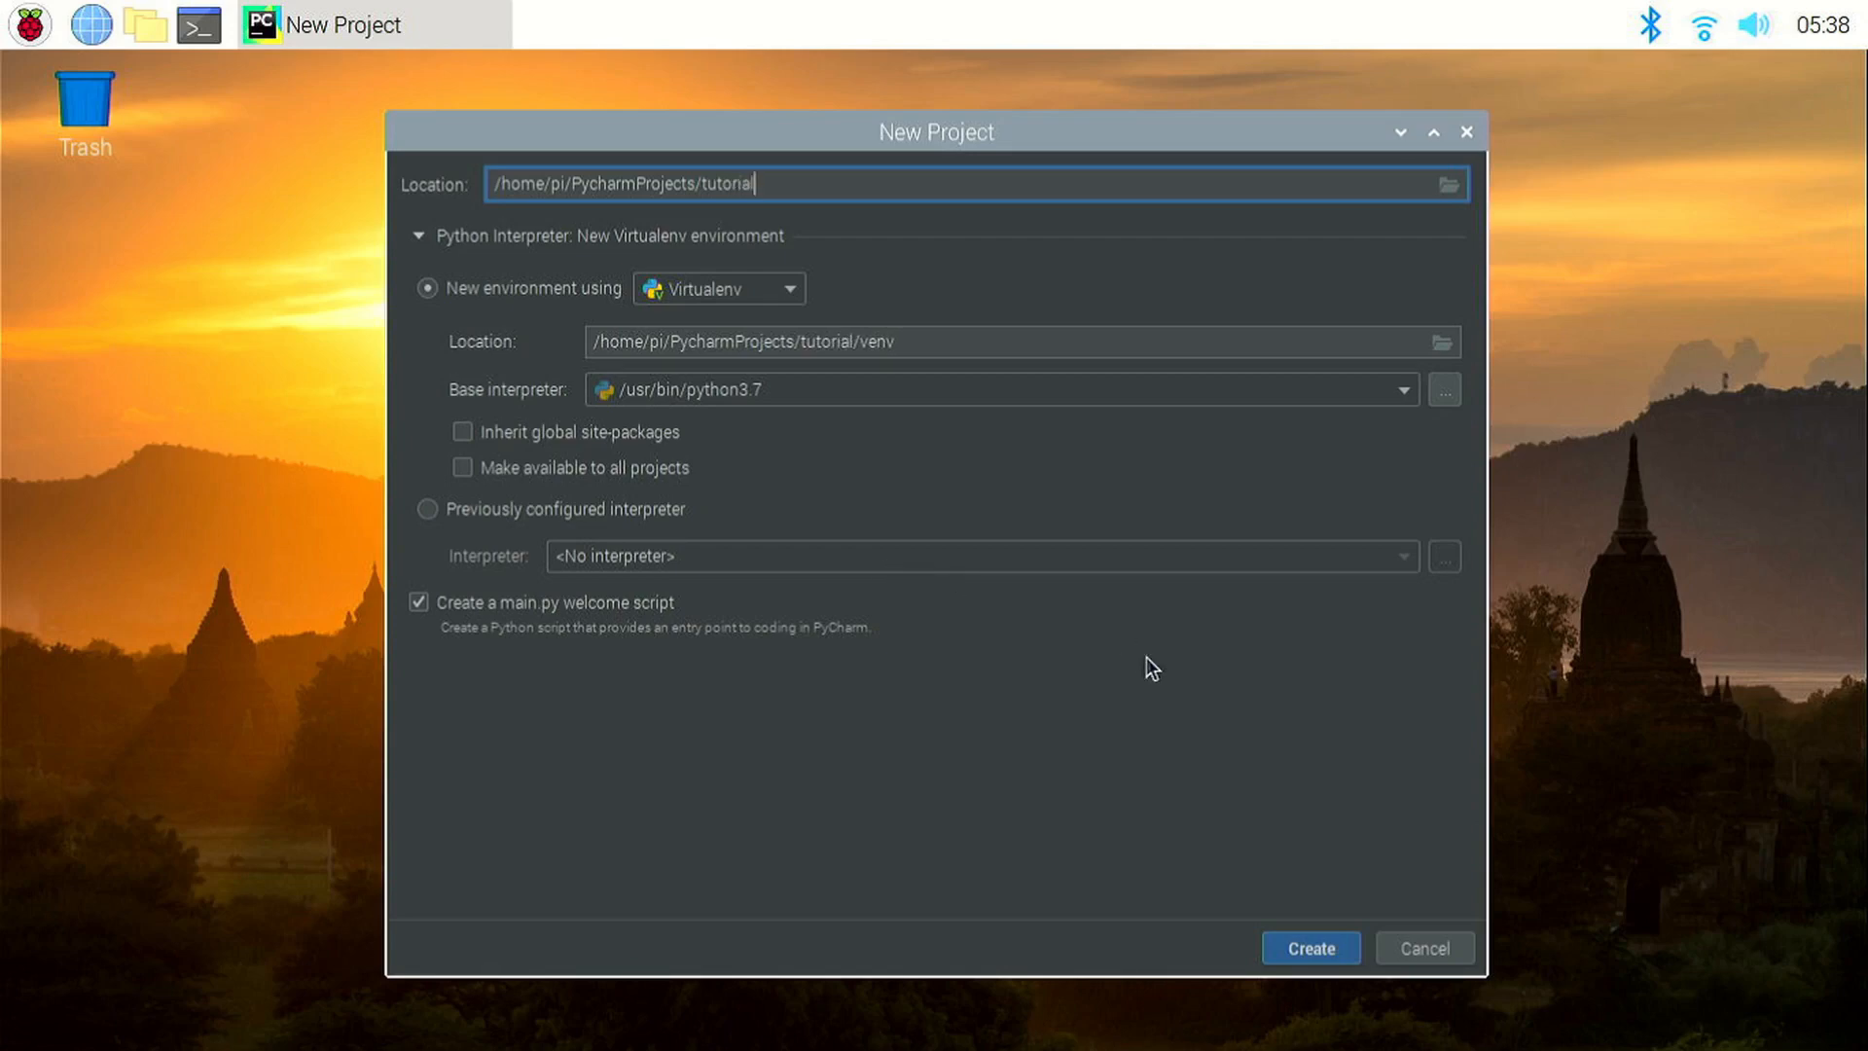
pyautogui.click(1310, 947)
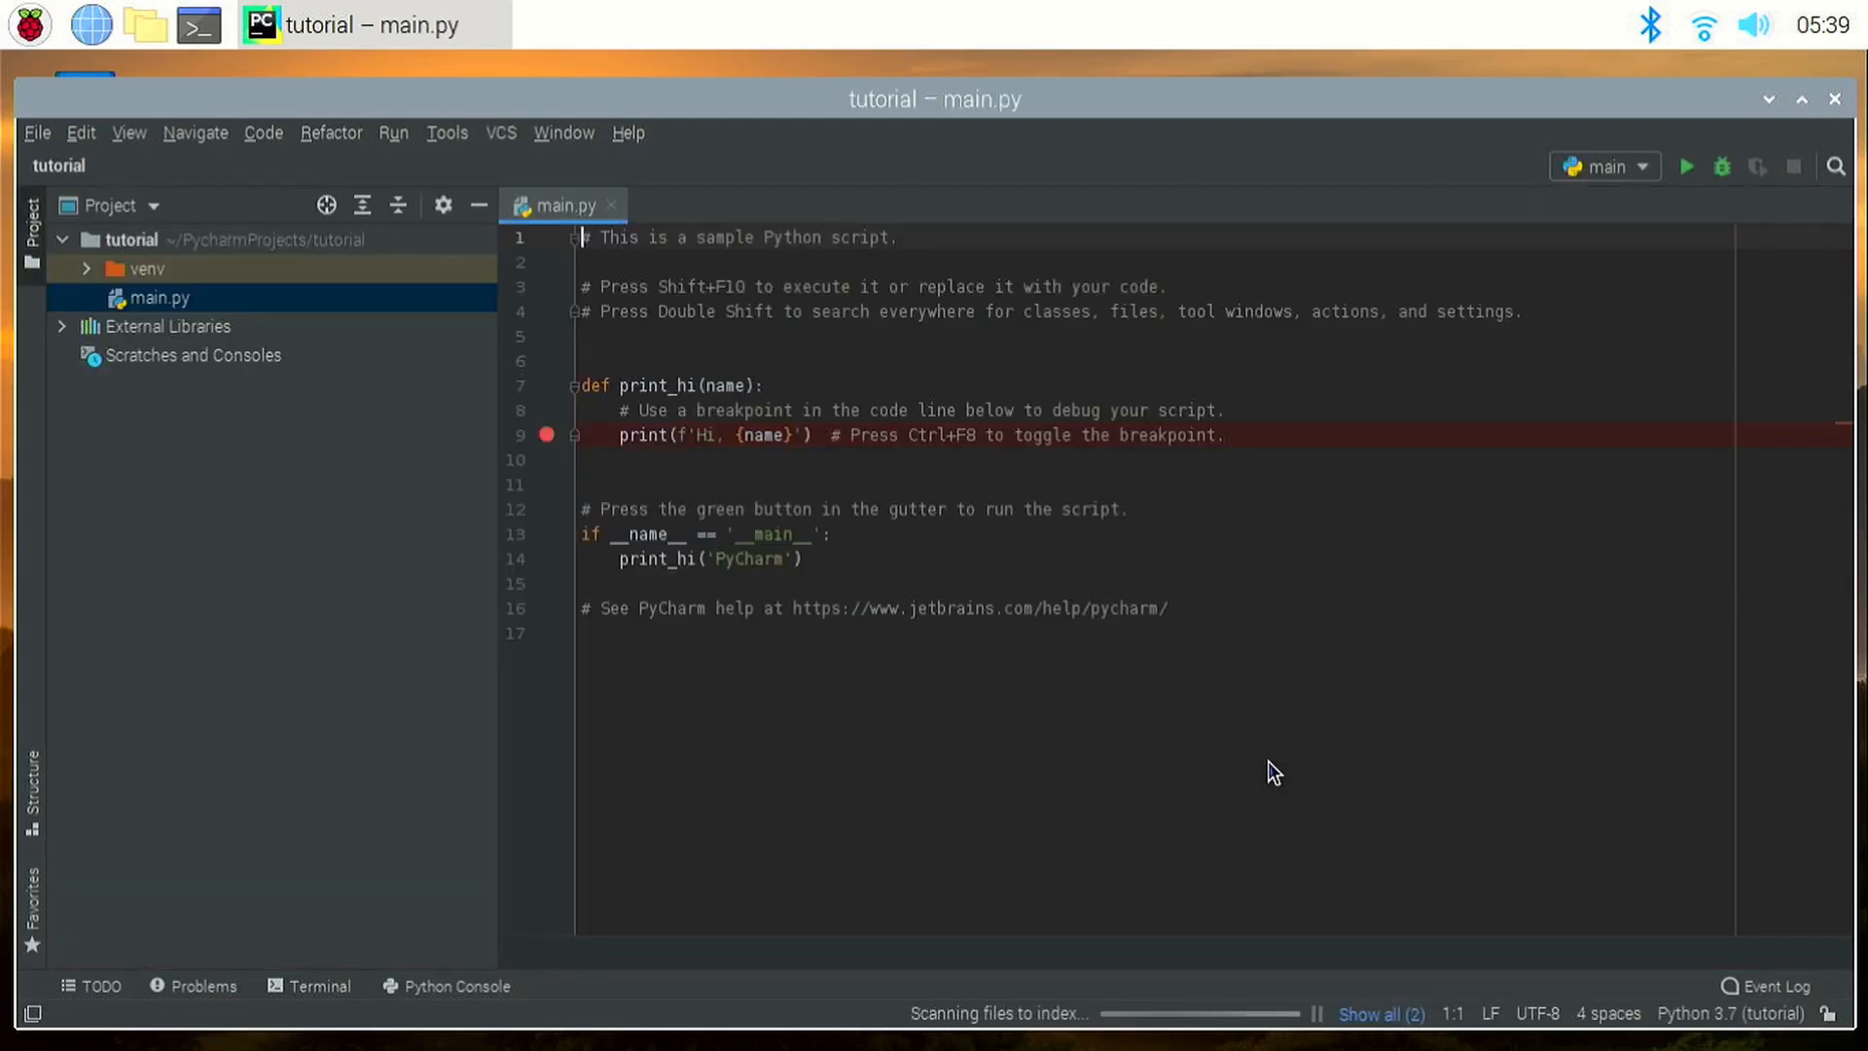
pyautogui.moveTo(911, 928)
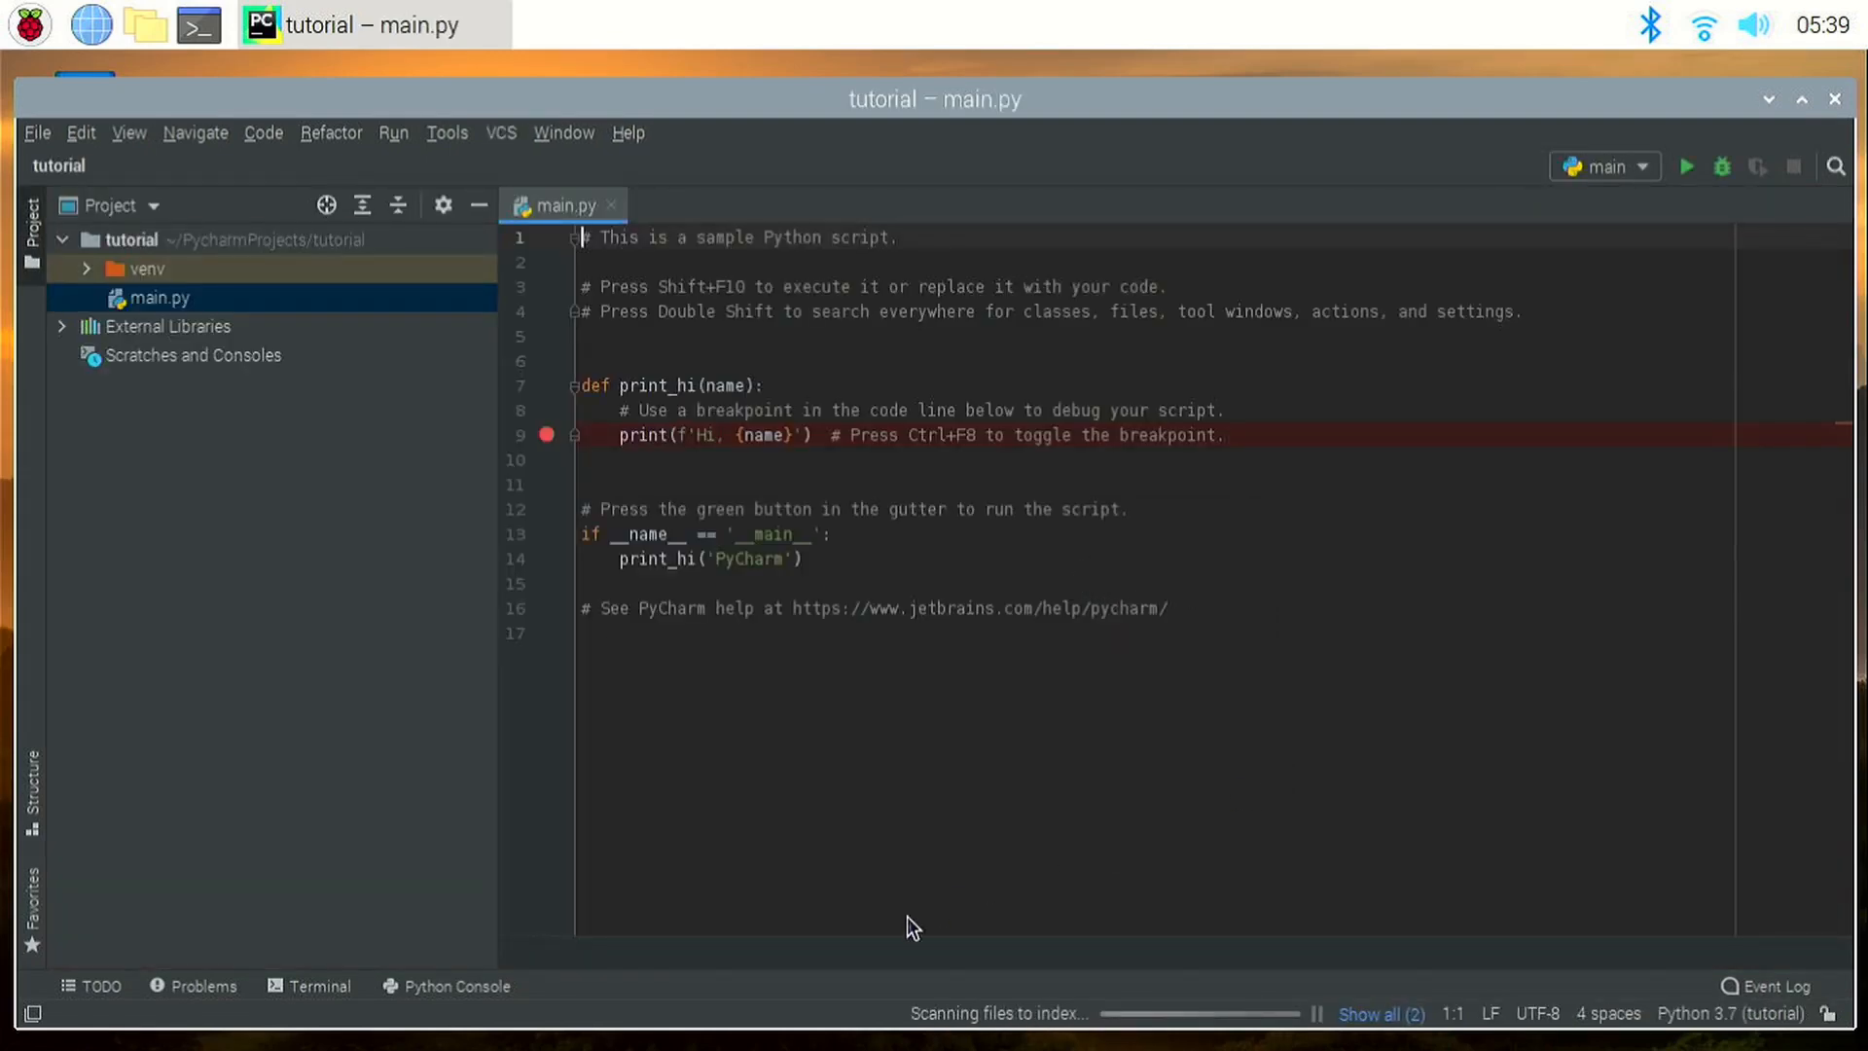
pyautogui.moveTo(296, 977)
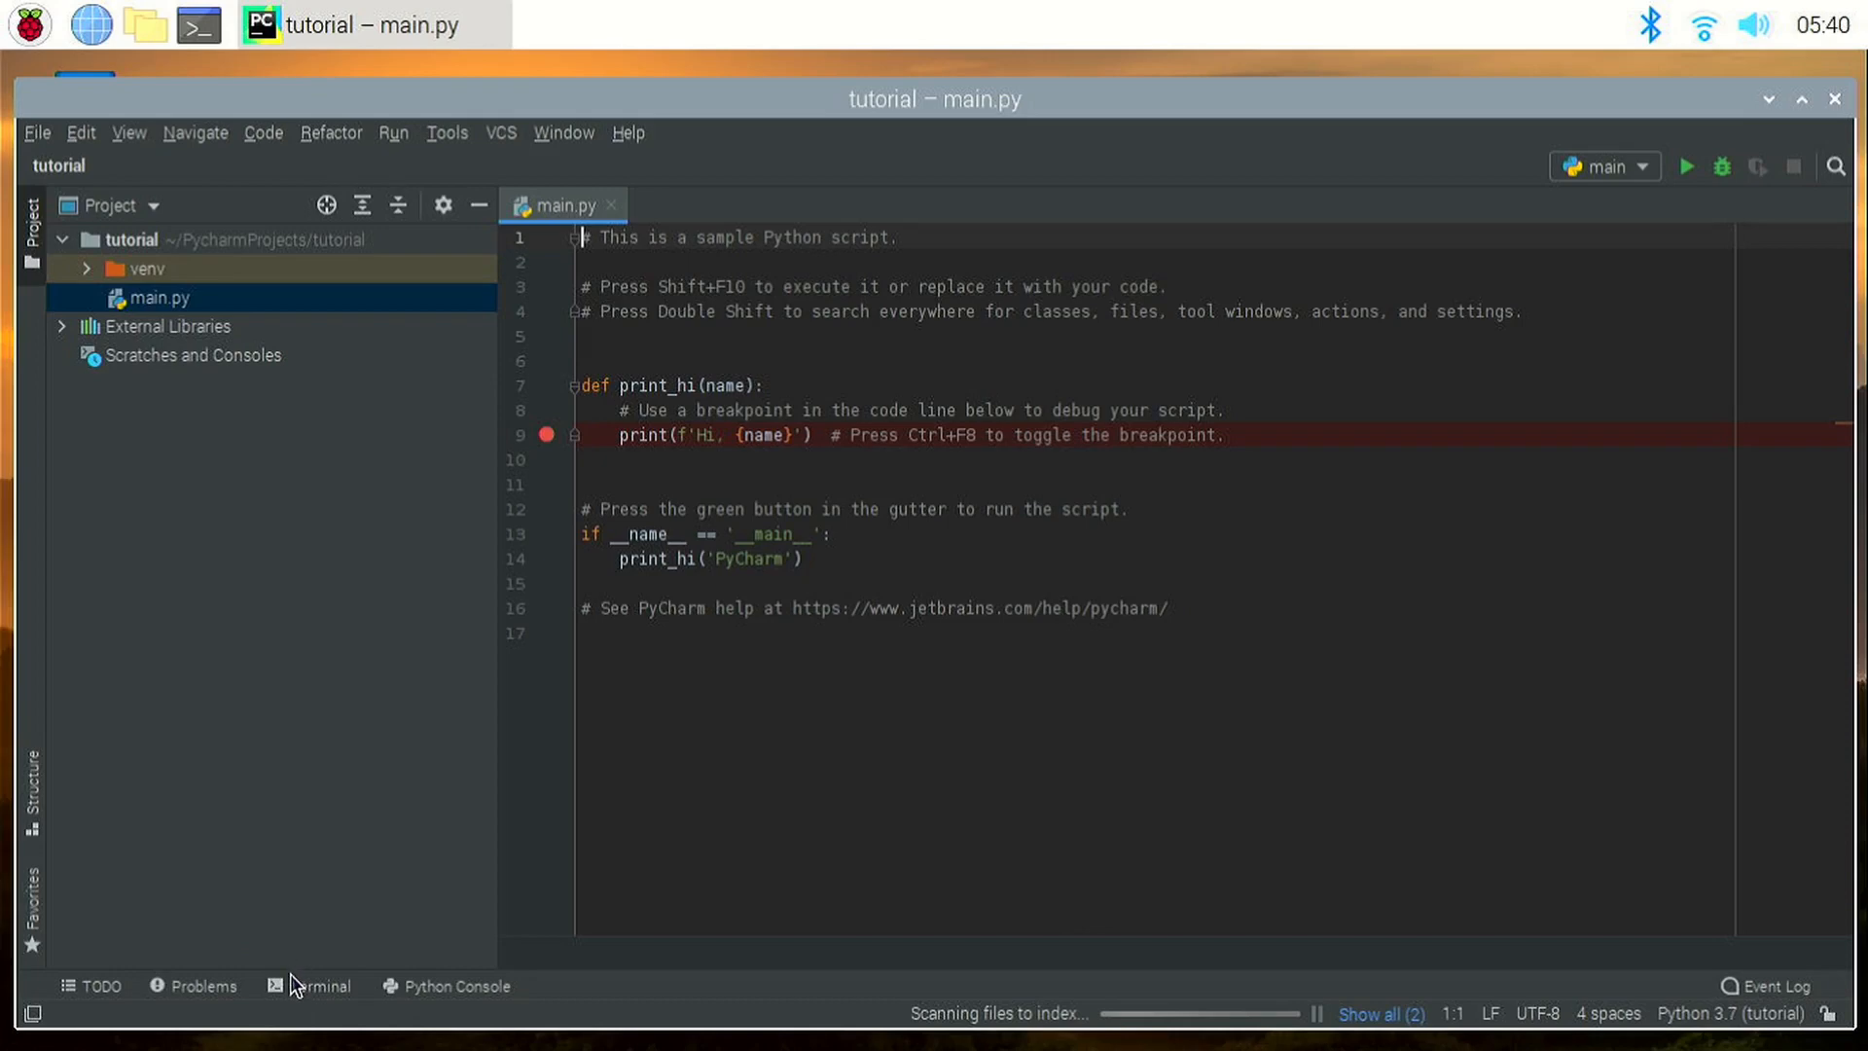
# Step: Run ls in PyCharm's built-in terminal to show main.py and venv
pyautogui.click(317, 986)
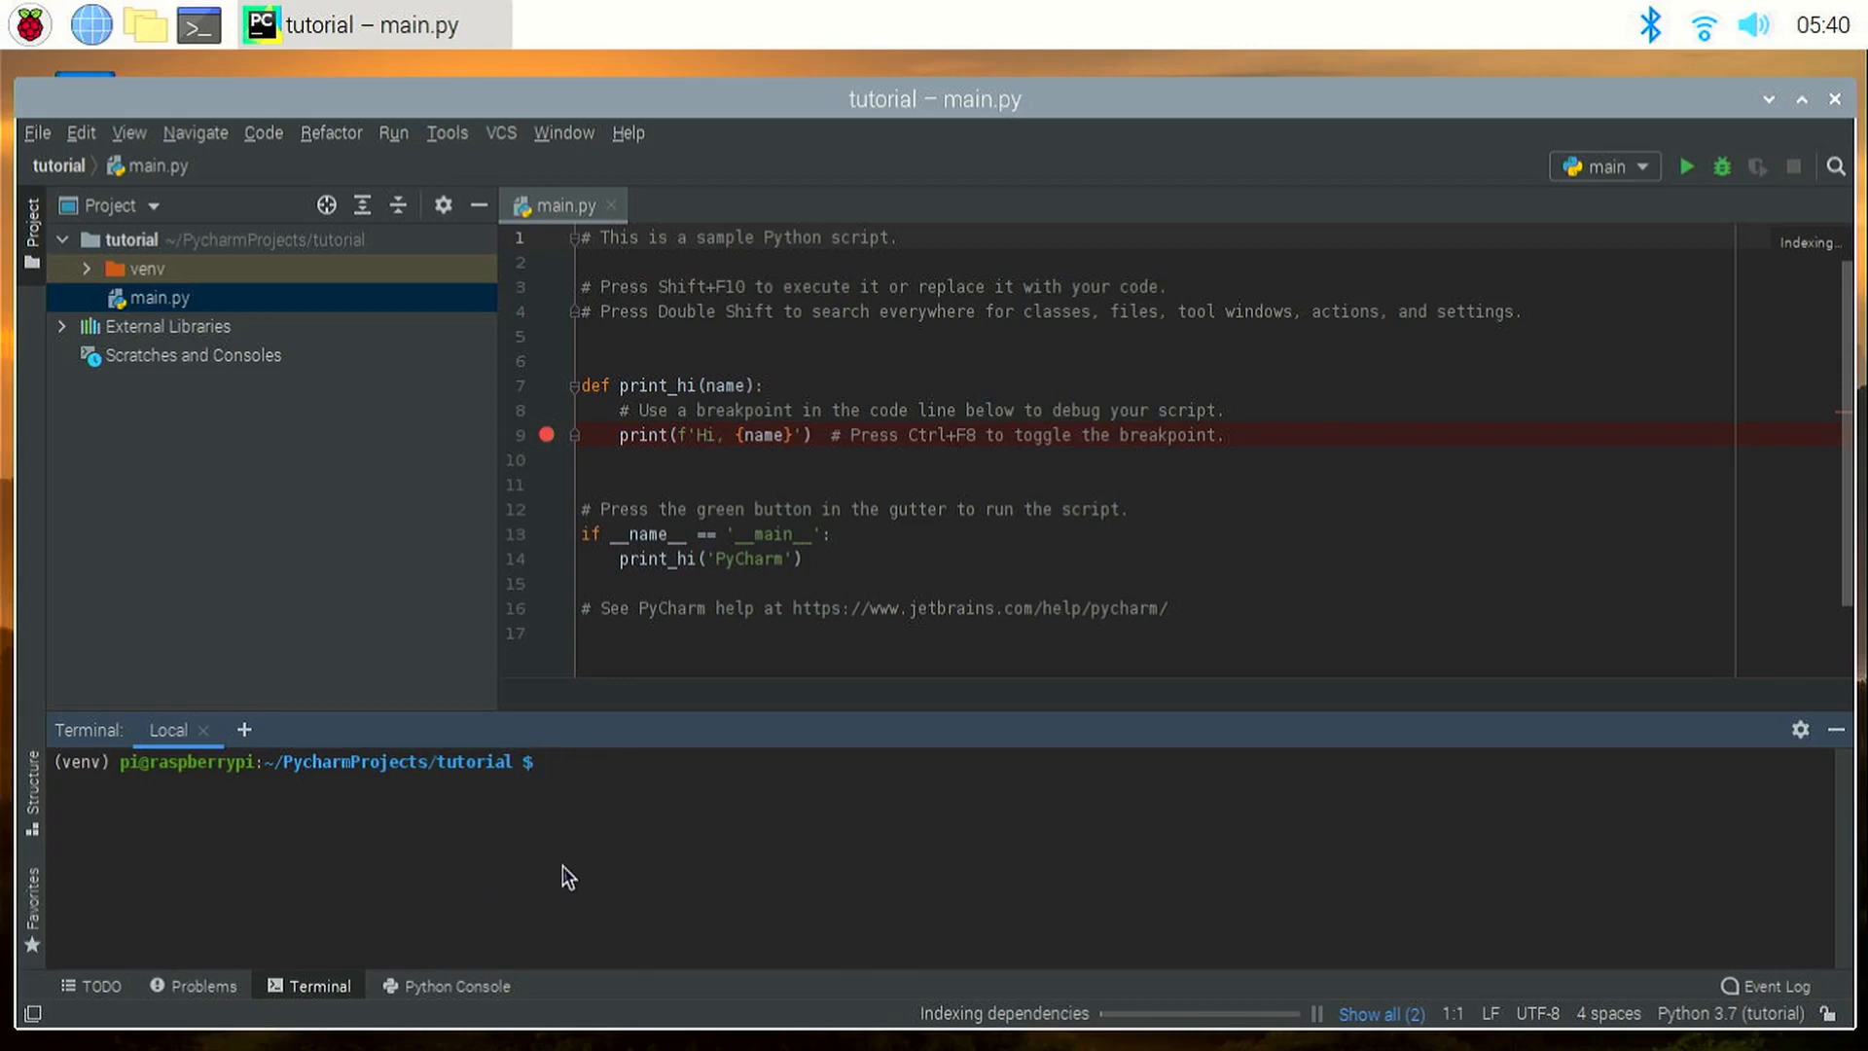
pyautogui.write('ls')
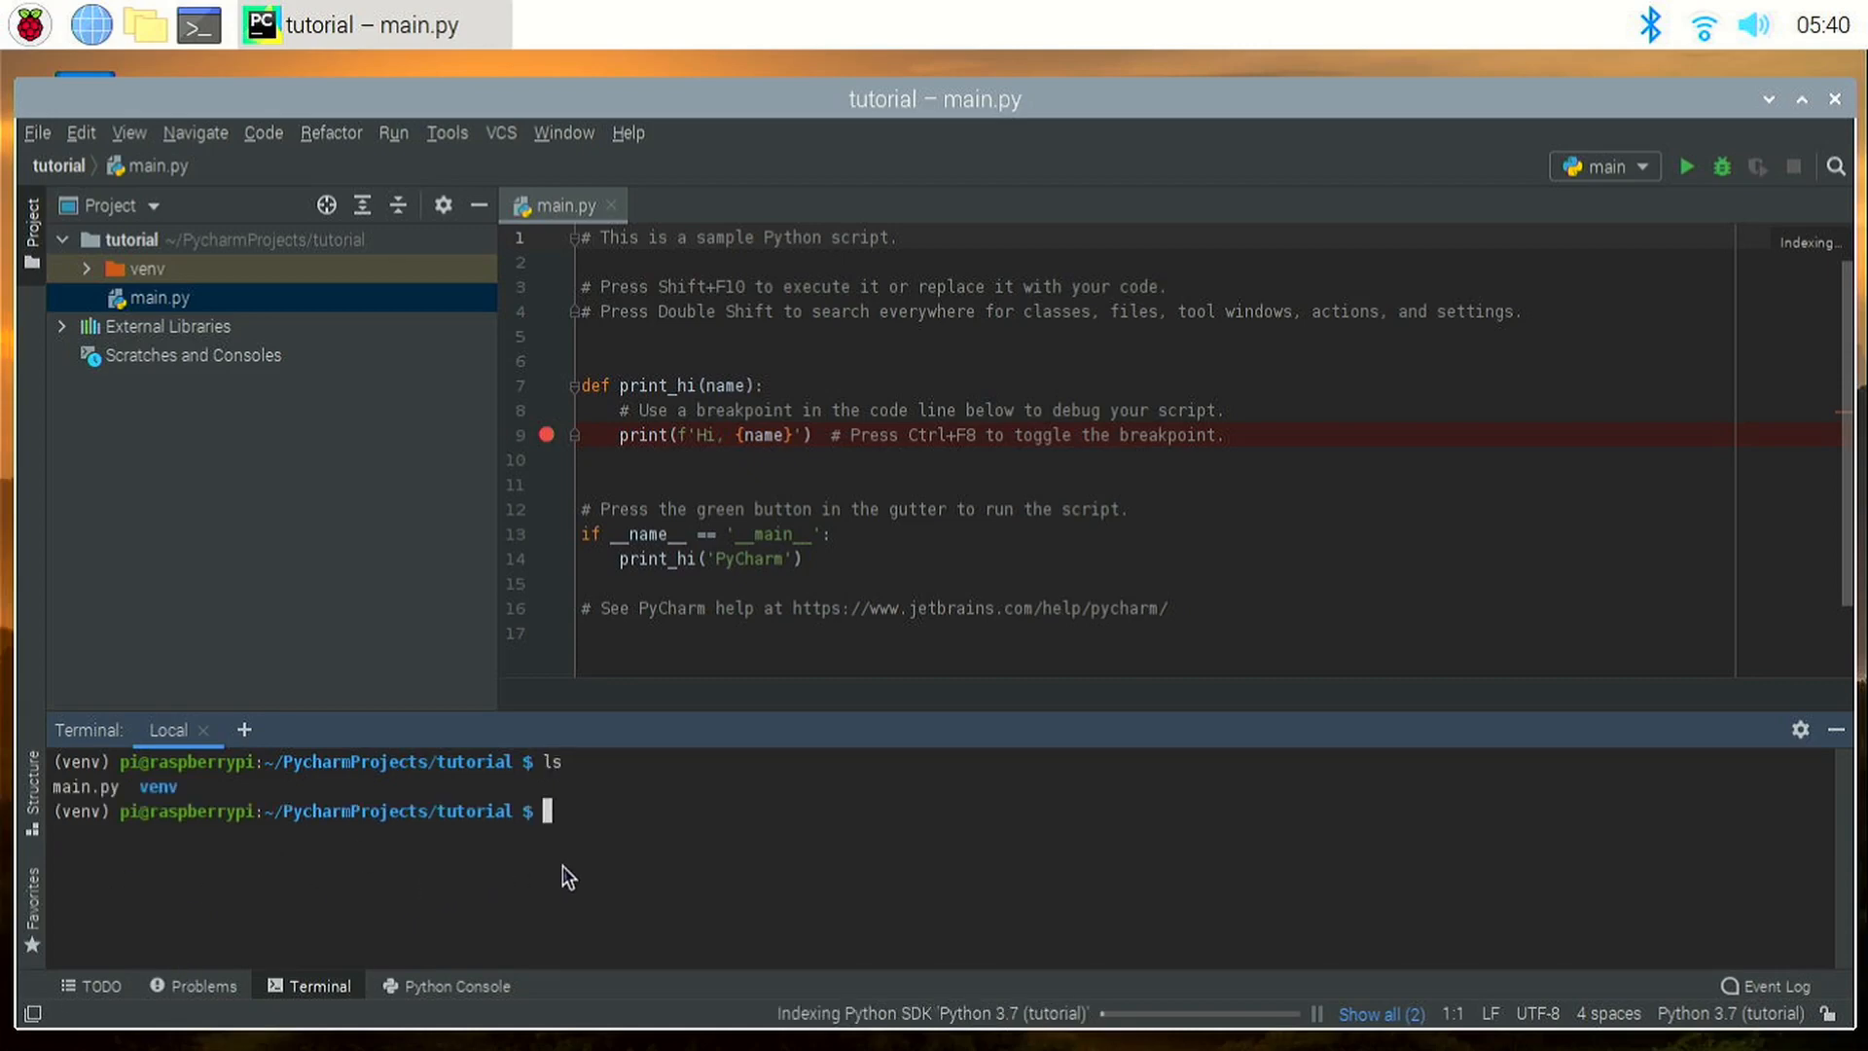